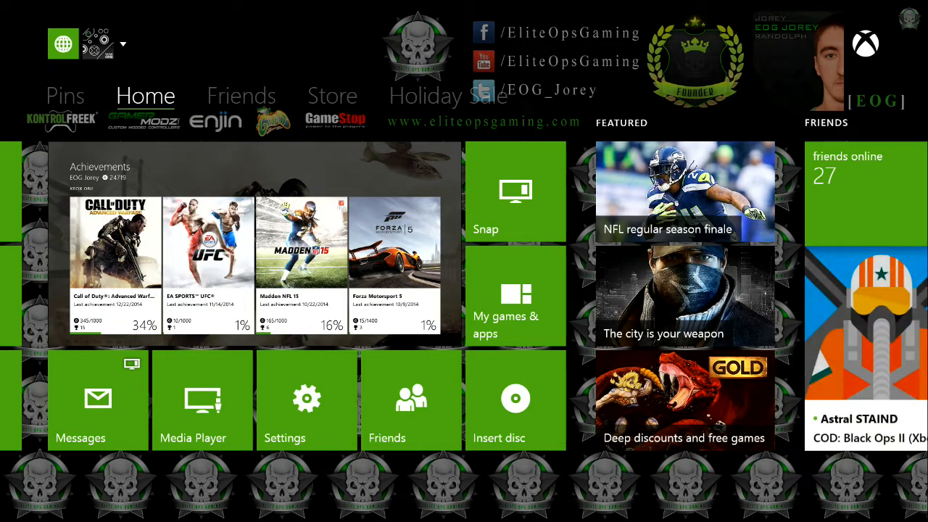
pyautogui.click(240, 96)
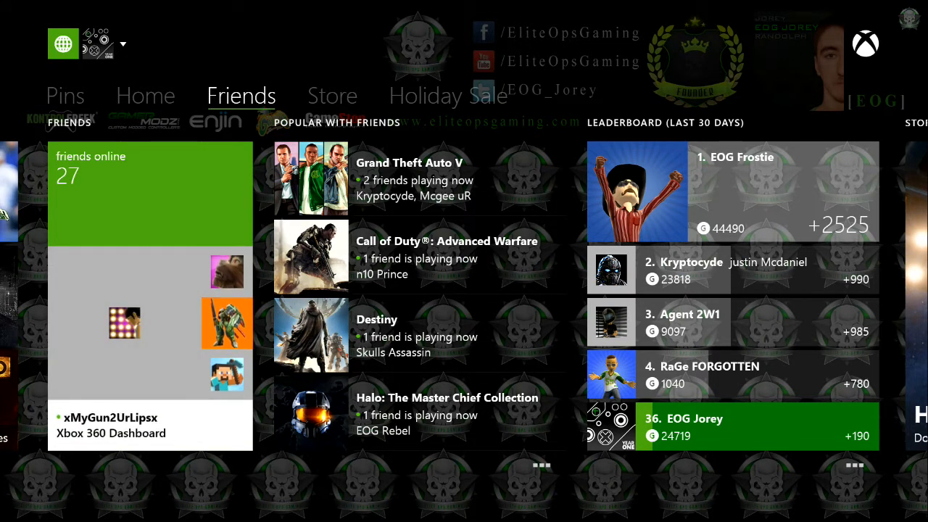
pyautogui.scroll(-3)
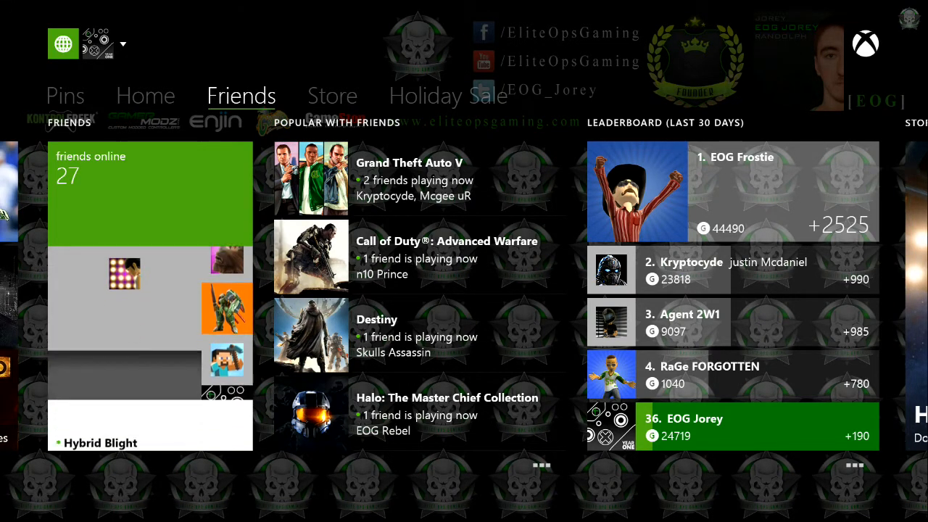
pyautogui.click(145, 96)
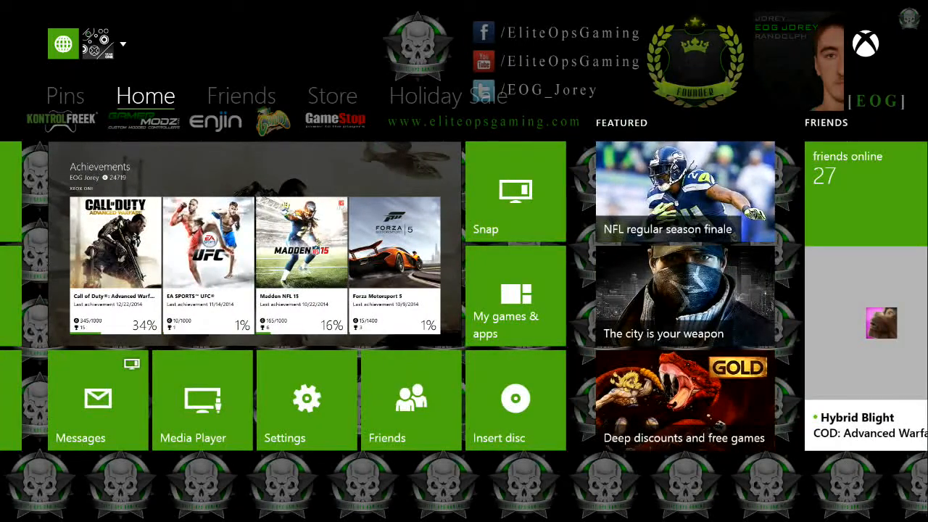